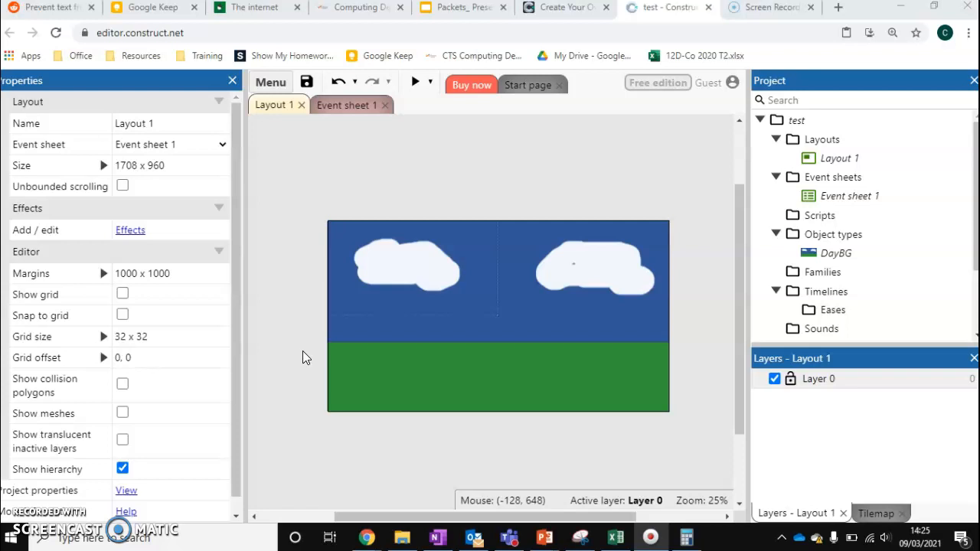
- Bring up the context menu on the DayBG sky-and-grass background in Layout 1
{"action": "right_click", "coordinate": [333, 367]}
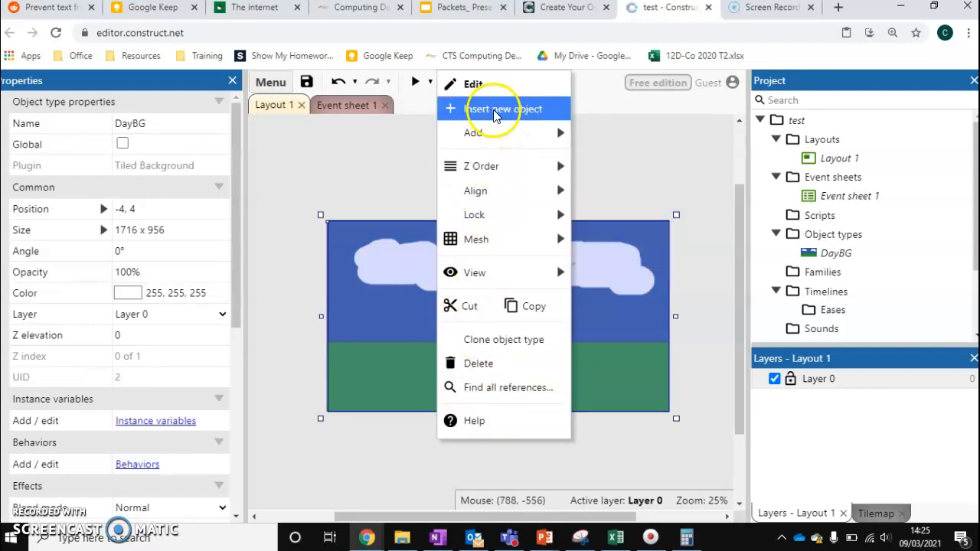
- Insert a new Sprite object type and name it Player
{"action": "left_click", "coordinate": [505, 109]}
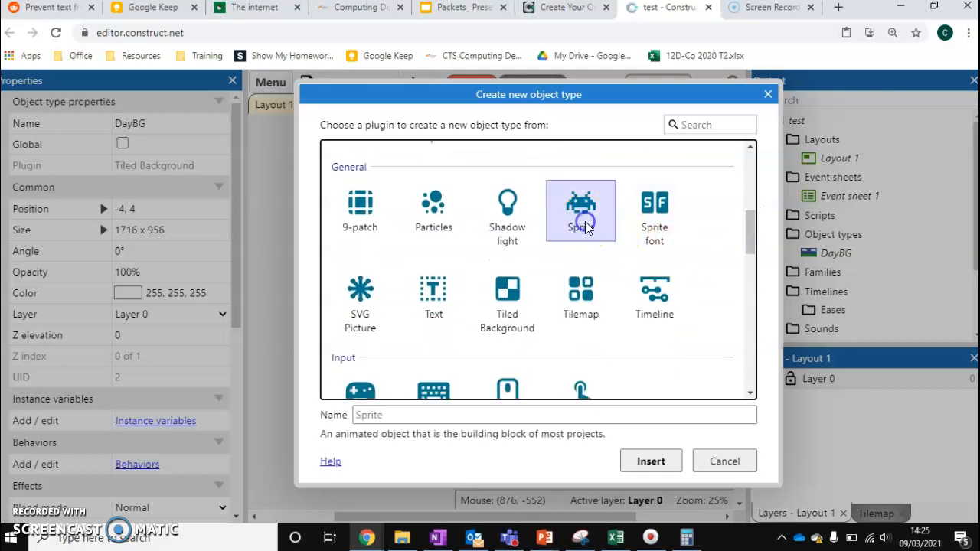
{"action": "left_click", "coordinate": [580, 211]}
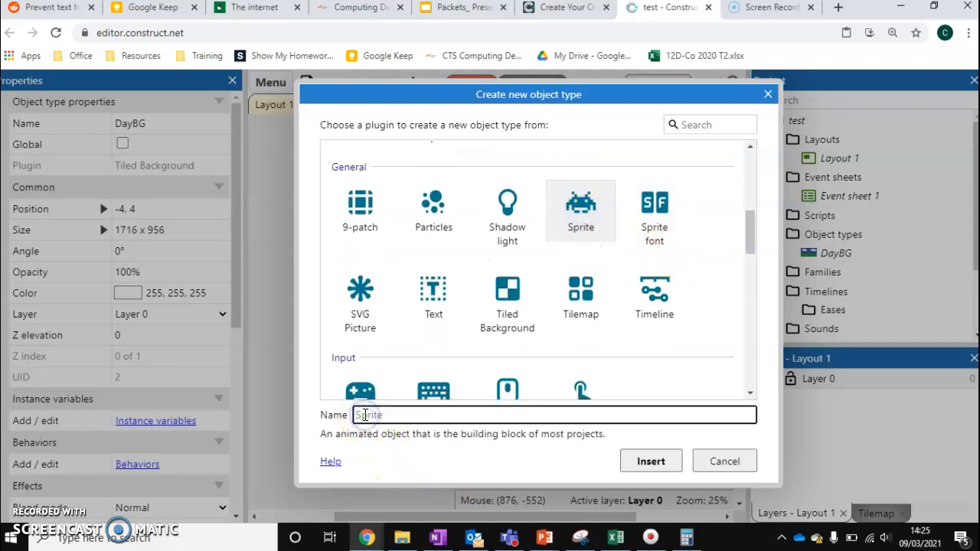
{"action": "type", "text": "Player"}
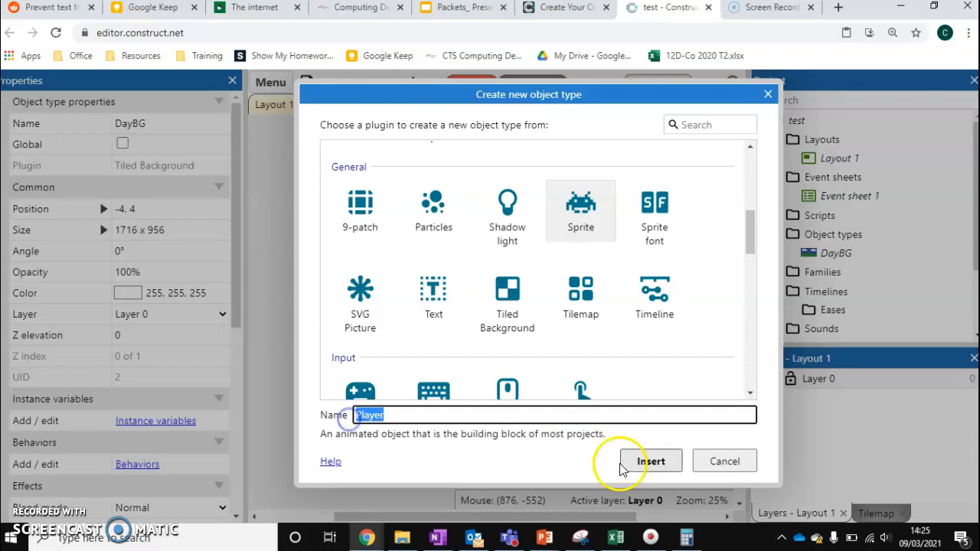
{"action": "left_click", "coordinate": [652, 462]}
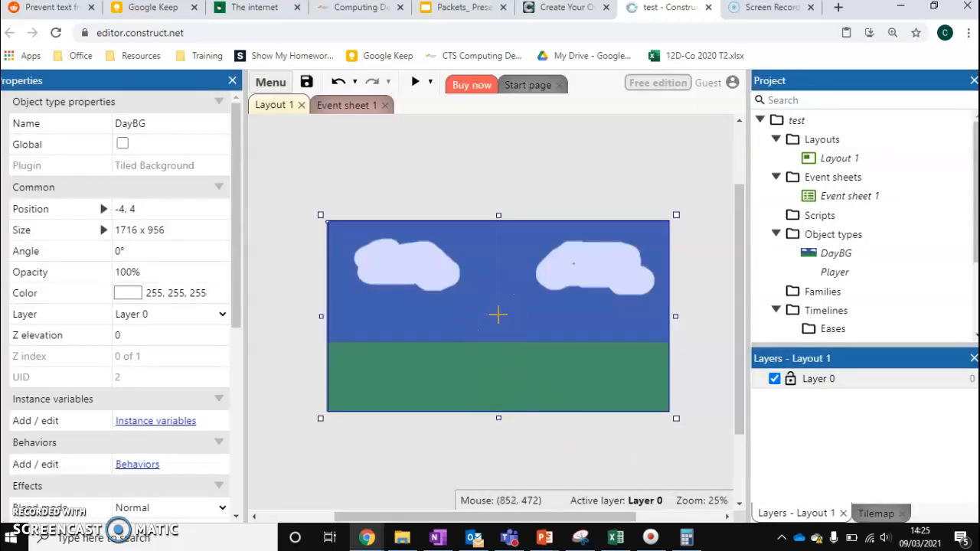
- Place the Player sprite in the layout and show its blank 250×250 frame with the grid hidden
{"action": "double_click", "coordinate": [835, 272]}
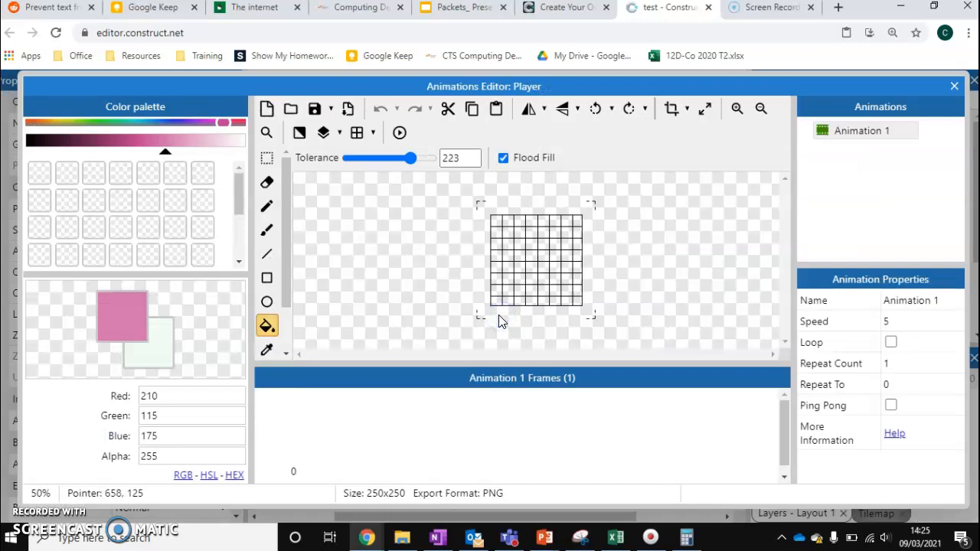
{"action": "left_click", "coordinate": [356, 133]}
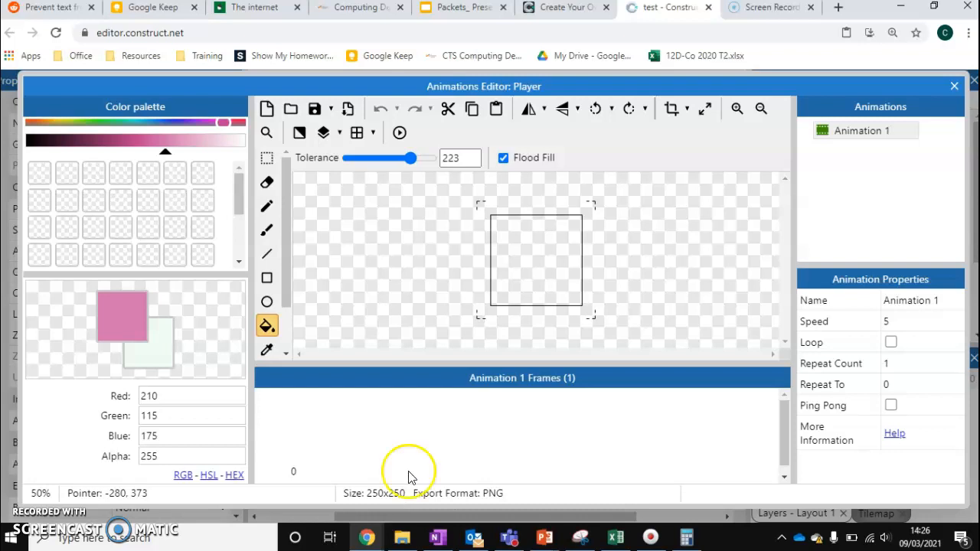
{"action": "mouse_move", "coordinate": [705, 108]}
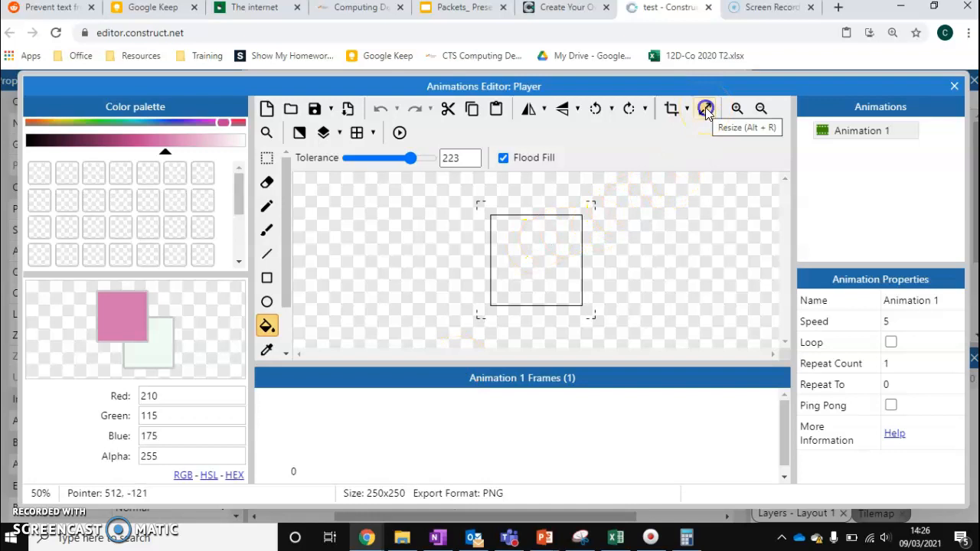
- Resize the Player image canvas to 256×256 pixels
{"action": "left_click", "coordinate": [705, 108]}
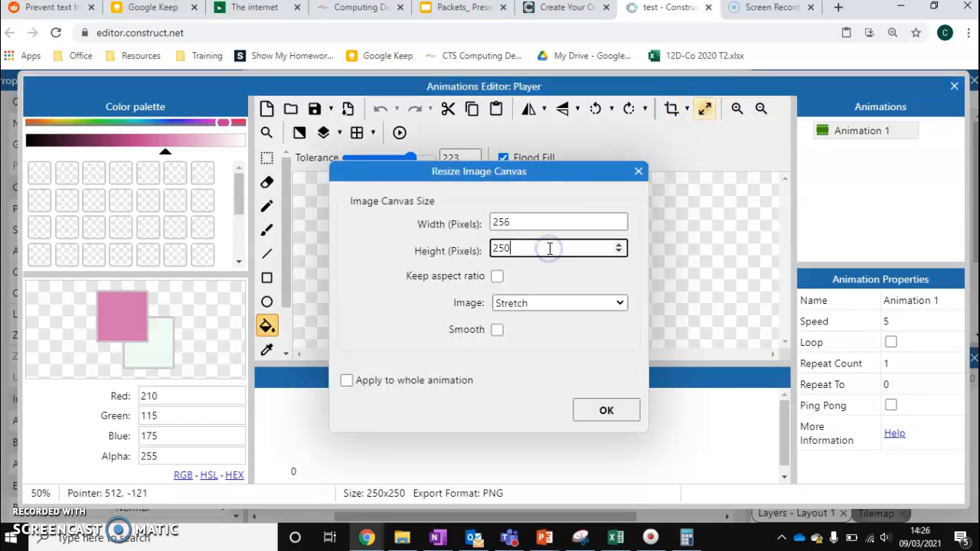
{"action": "type", "text": "256"}
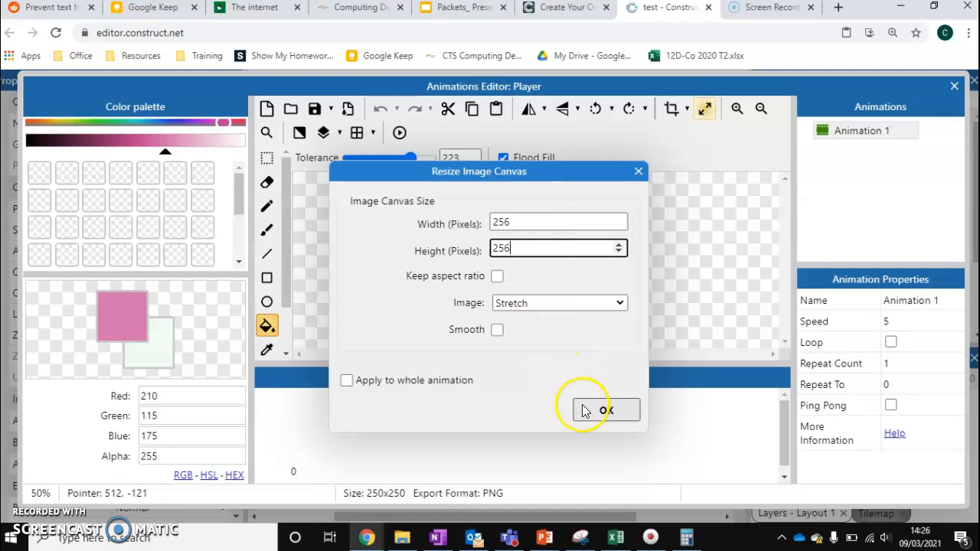
{"action": "left_click", "coordinate": [605, 409]}
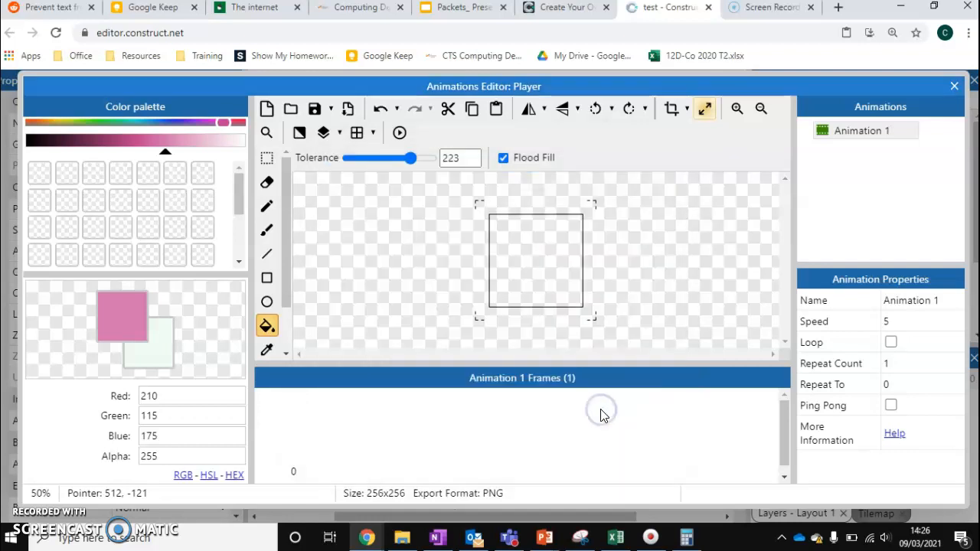
{"action": "mouse_move", "coordinate": [367, 498]}
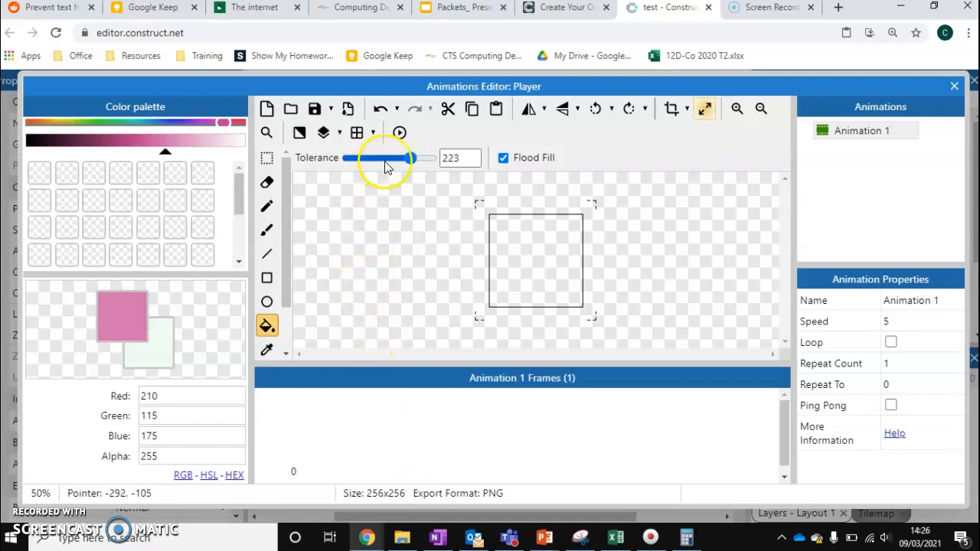
- Configure a 32×32 grid and display it over the 256×256 frame
{"action": "left_click", "coordinate": [374, 133]}
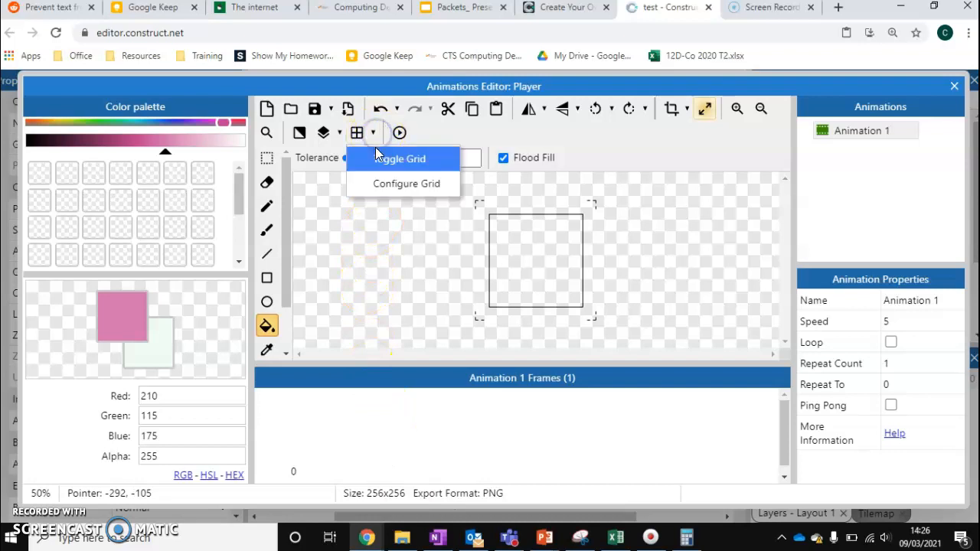
{"action": "left_click", "coordinate": [407, 183]}
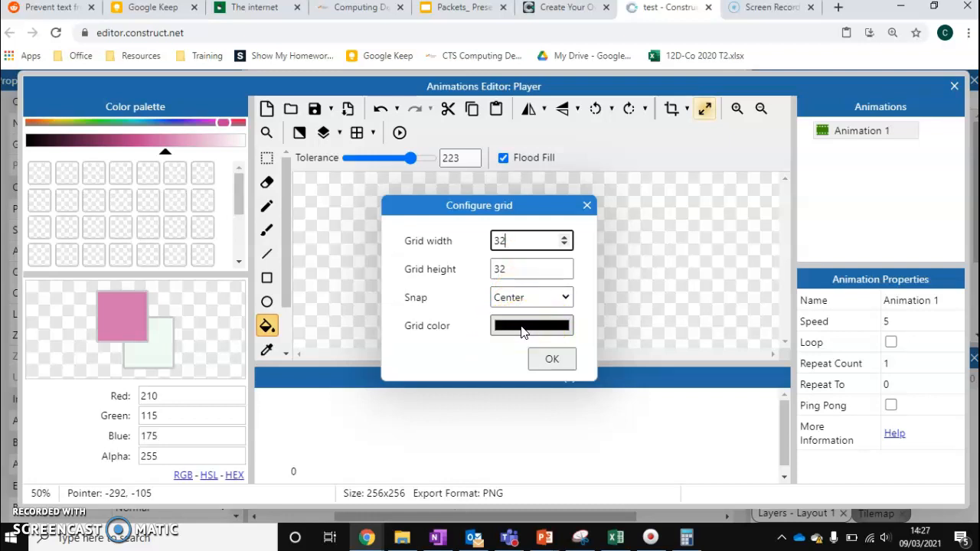
{"action": "left_click", "coordinate": [552, 358]}
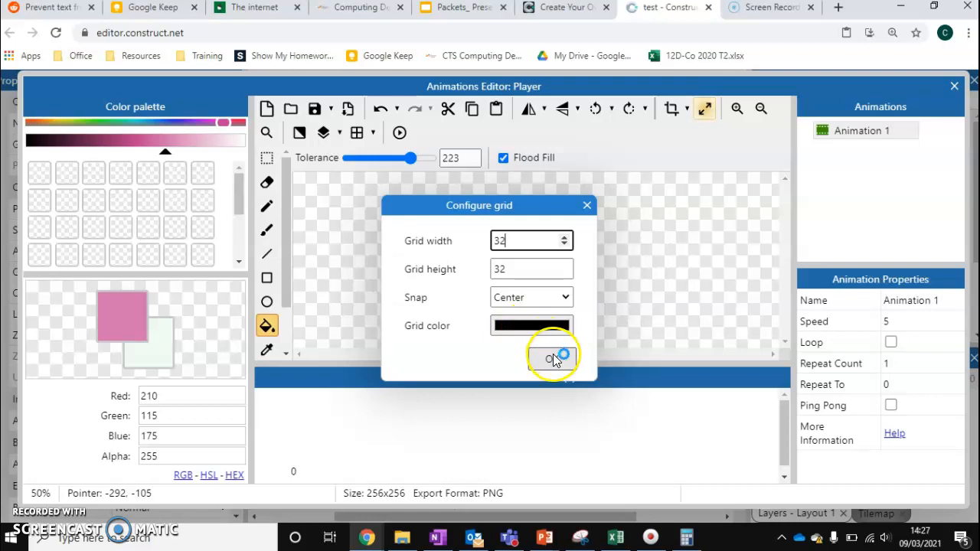
{"action": "left_click", "coordinate": [550, 359]}
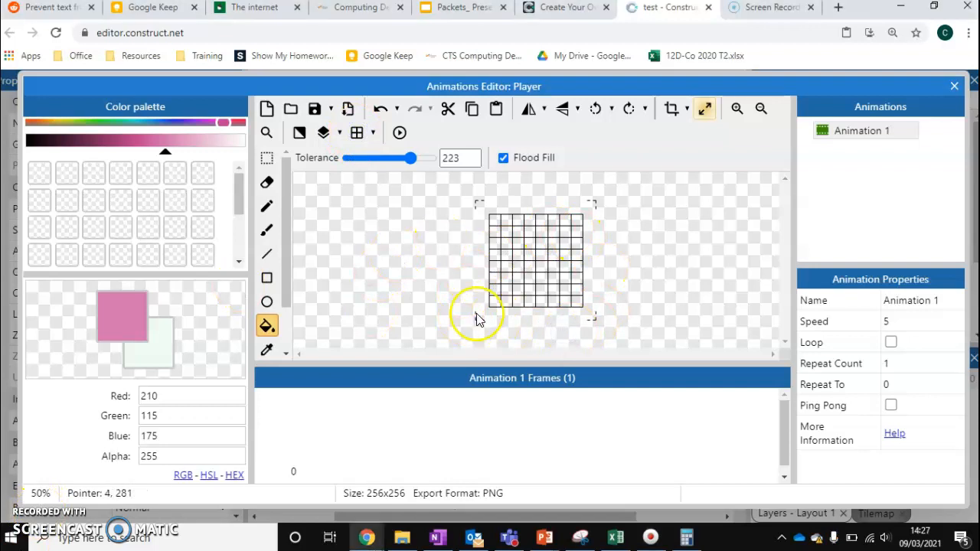
- Draw a thick black pencil outline around the frame edge plus black eyes and mouth
{"action": "left_click", "coordinate": [267, 229]}
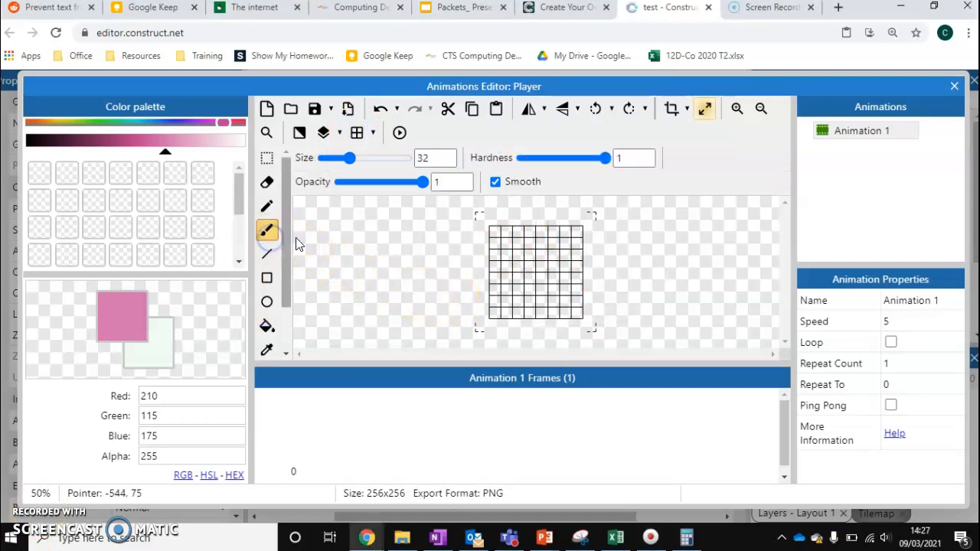
{"action": "left_click", "coordinate": [508, 255]}
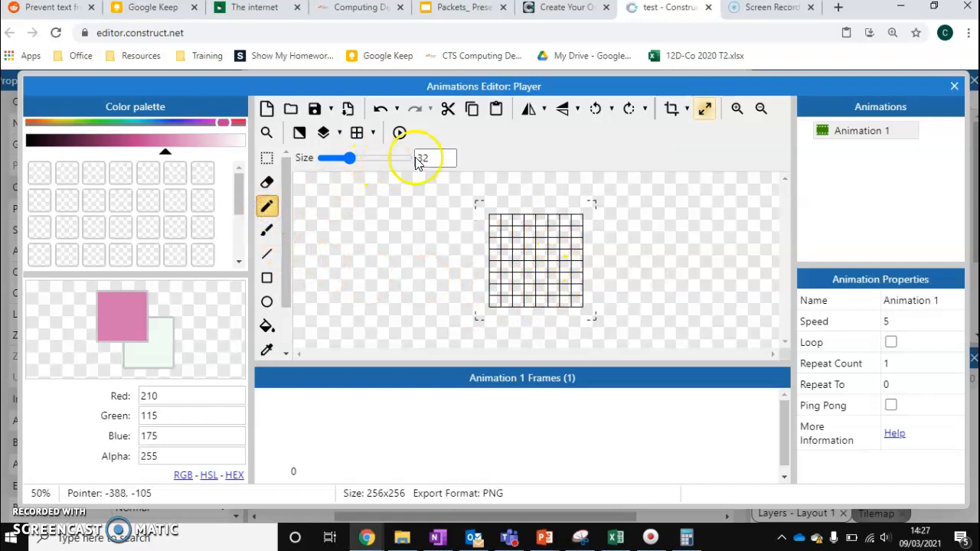
{"action": "mouse_move", "coordinate": [184, 360]}
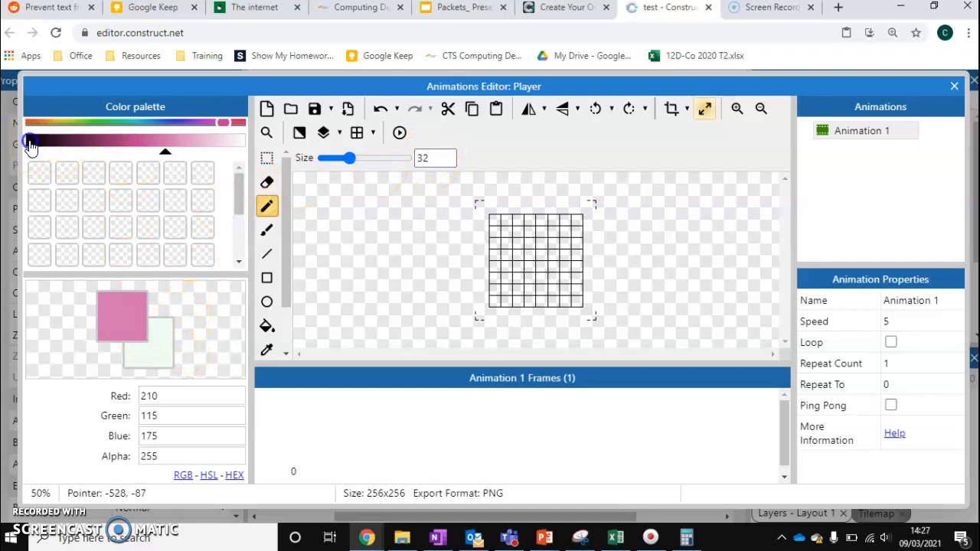
{"action": "left_click", "coordinate": [29, 143]}
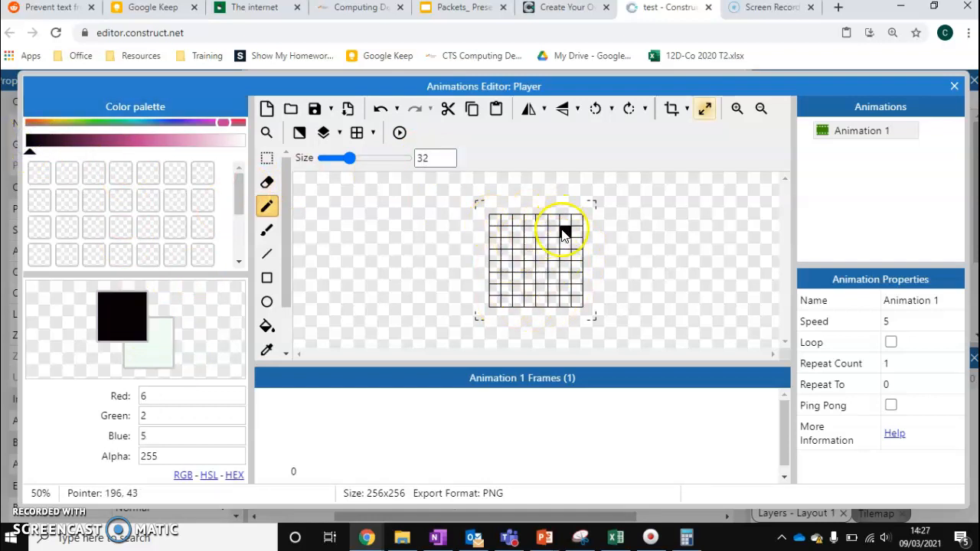
{"action": "left_click", "coordinate": [540, 255]}
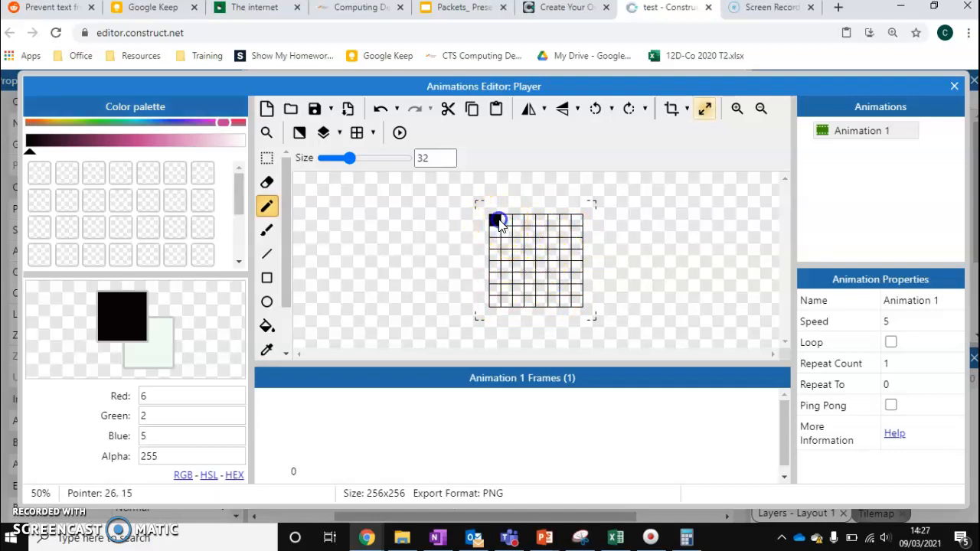
{"action": "left_click_drag", "start_coordinate": [498, 220], "coordinate": [584, 265]}
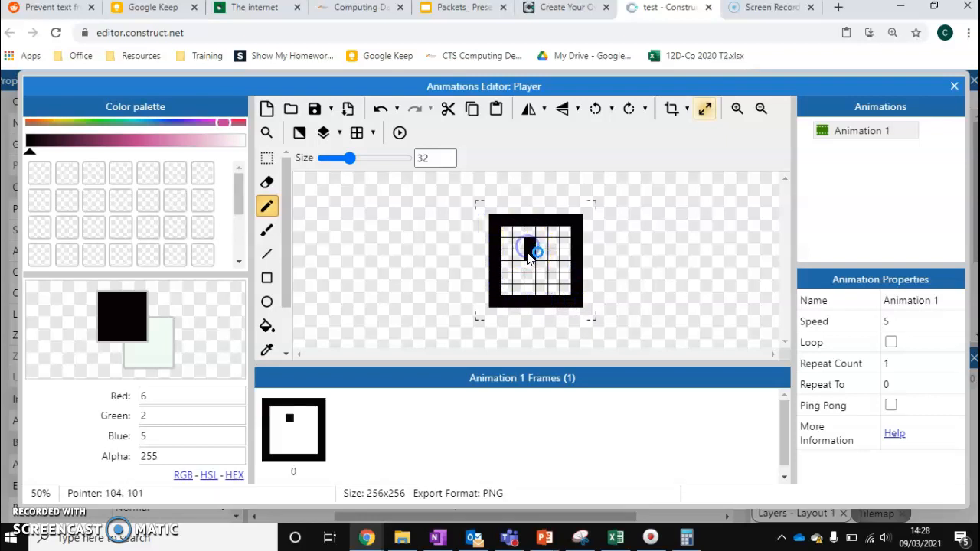
{"action": "left_click", "coordinate": [547, 253]}
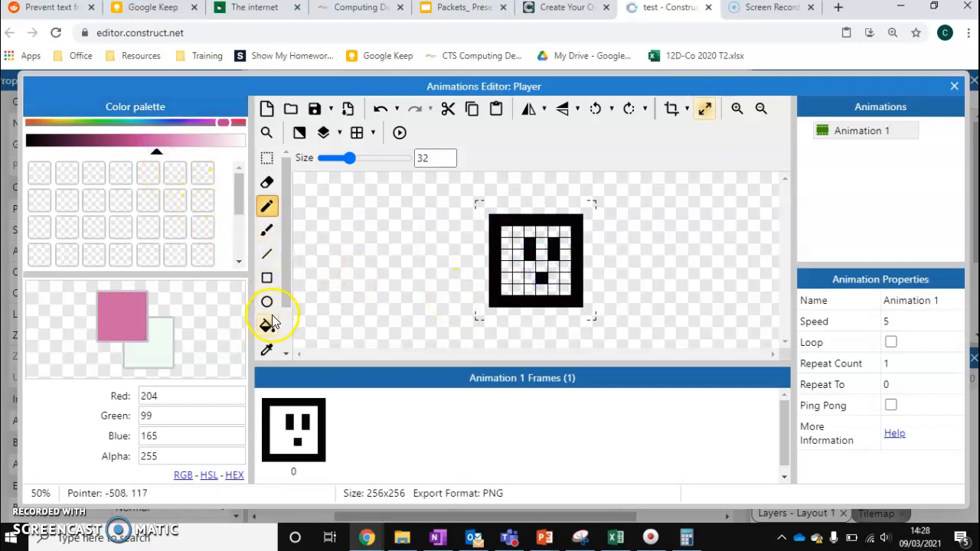
- Fill the face interior pink inside the black outline, keeping eyes and mouth black
{"action": "left_click", "coordinate": [268, 325]}
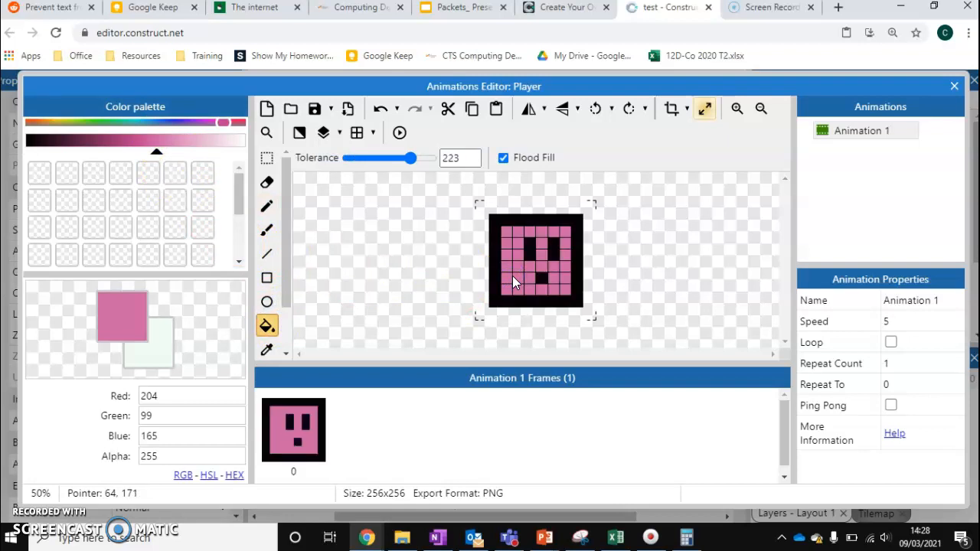
{"action": "mouse_move", "coordinate": [496, 245]}
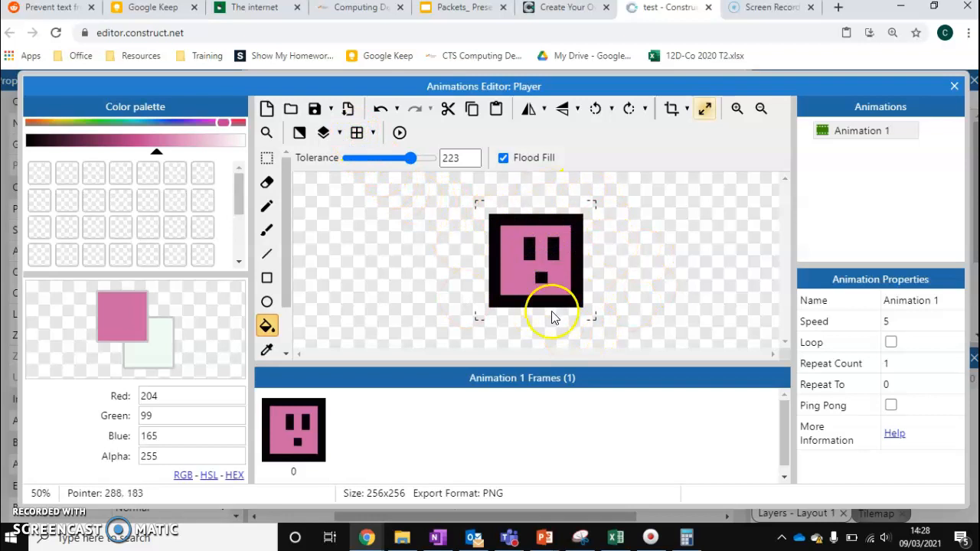
{"action": "mouse_move", "coordinate": [390, 184]}
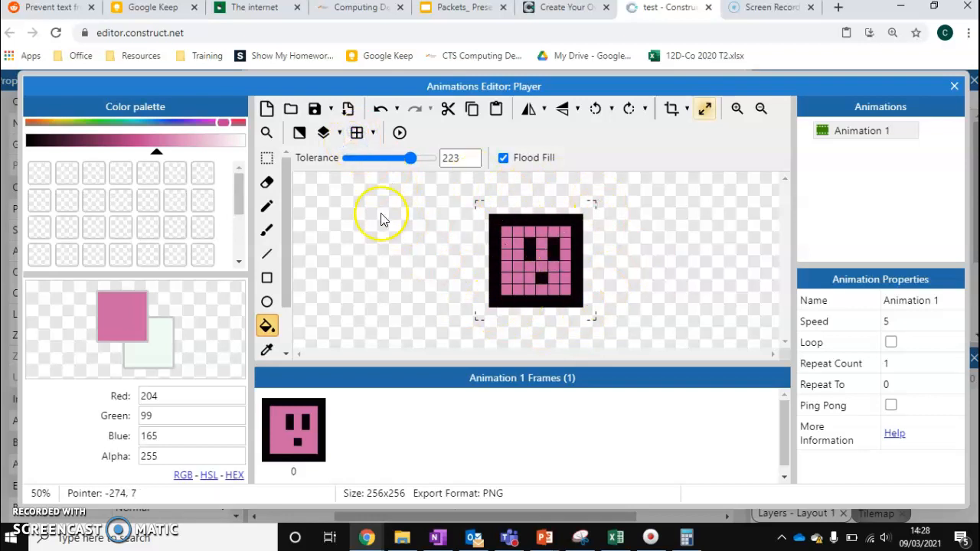
{"action": "left_click", "coordinate": [504, 252]}
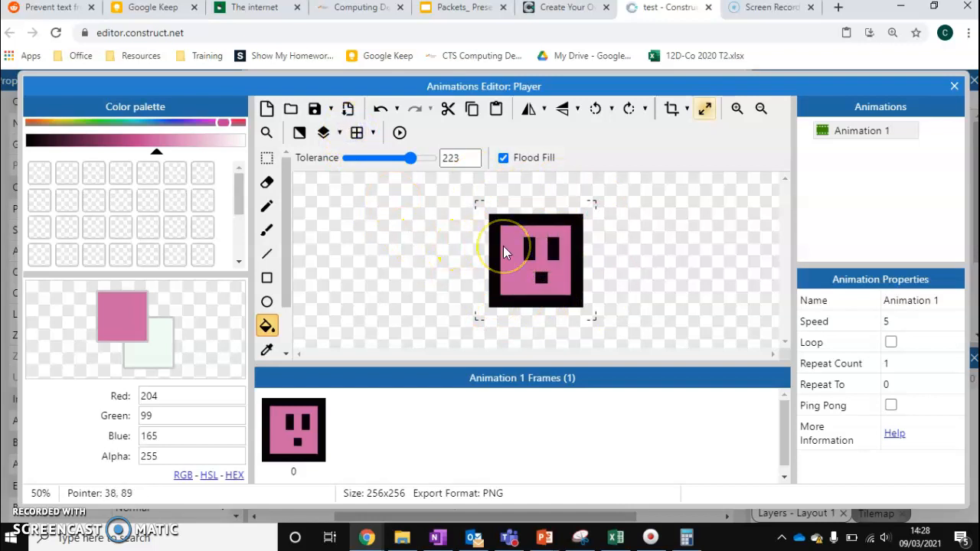
- Close the editor so the pink Player stands in the layout and view its object and instance menus
{"action": "left_click", "coordinate": [954, 86]}
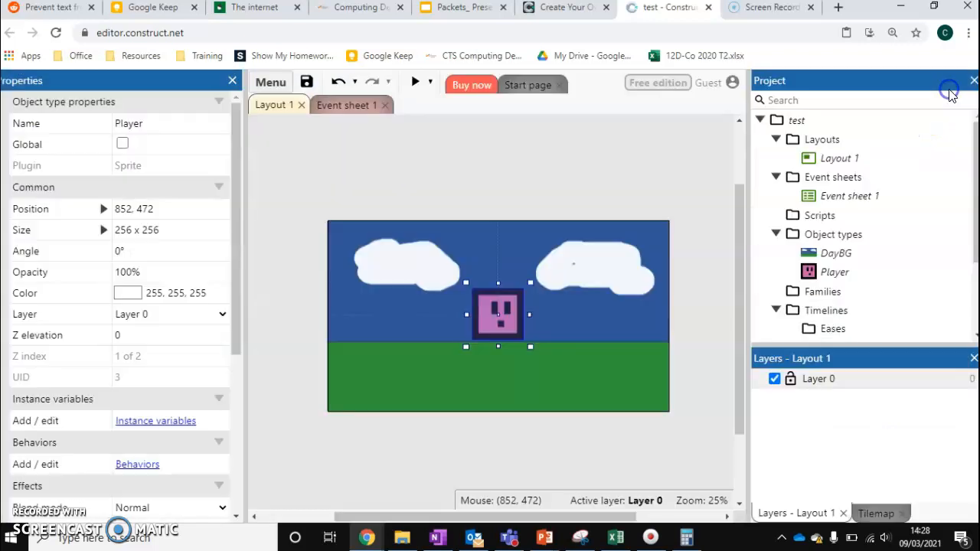
{"action": "left_click", "coordinate": [483, 385]}
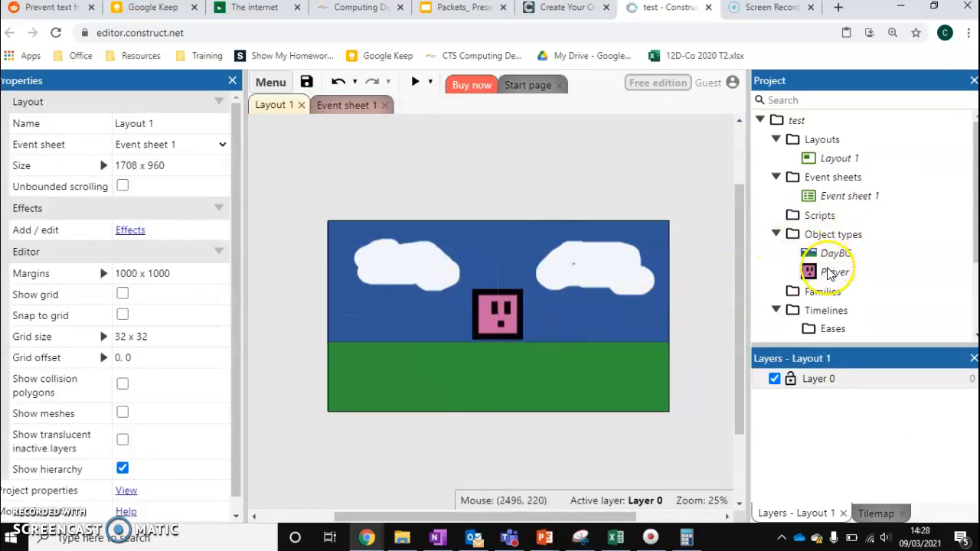
{"action": "right_click", "coordinate": [835, 272]}
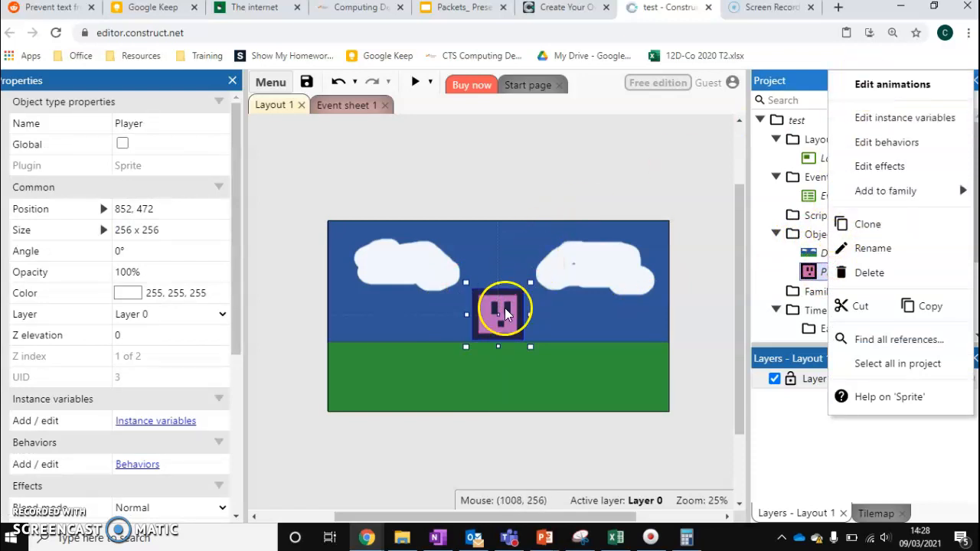
{"action": "right_click", "coordinate": [483, 115]}
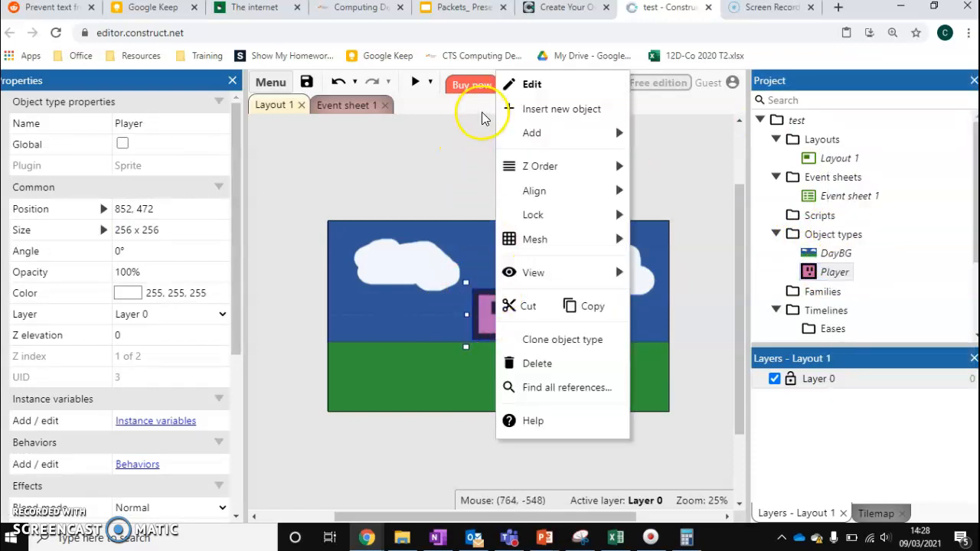
{"action": "mouse_move", "coordinate": [441, 161]}
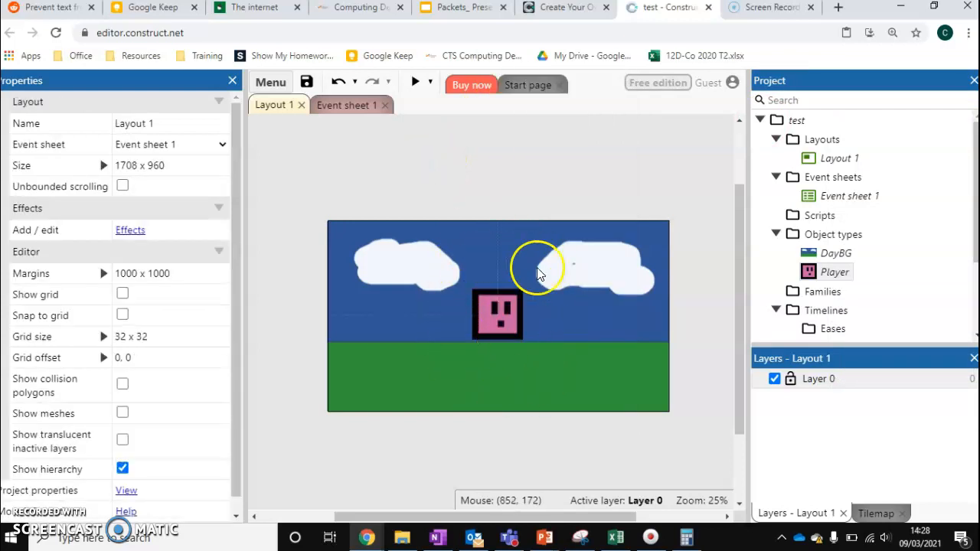
{"action": "mouse_move", "coordinate": [34, 464]}
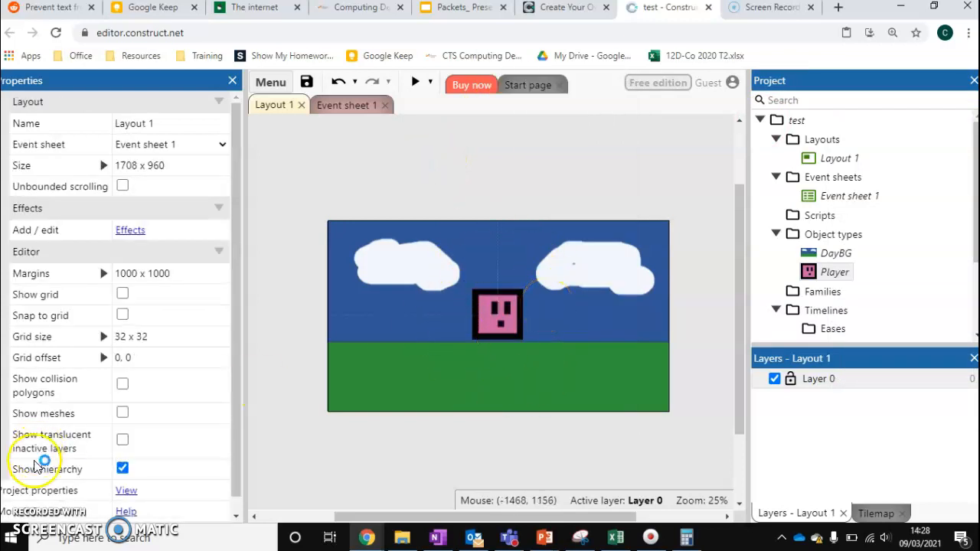